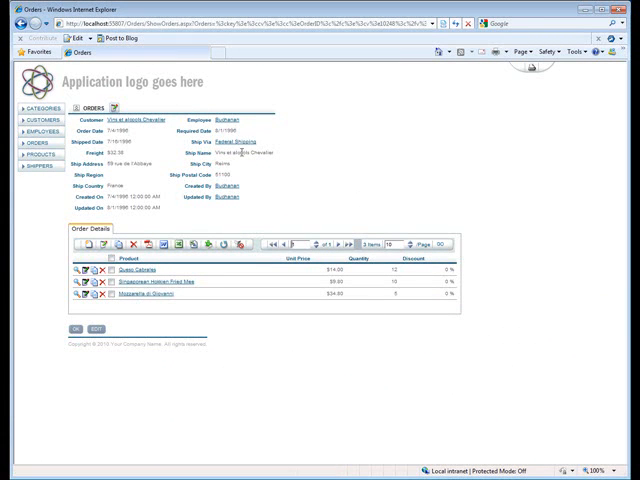
{"action": "mouse_move", "coordinate": [156, 194]}
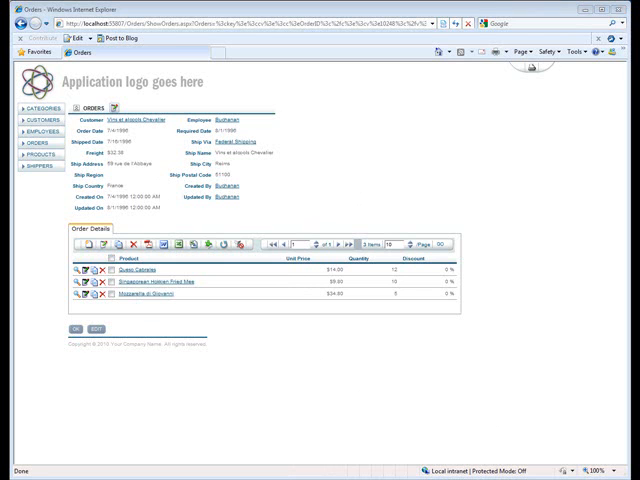
{"action": "mouse_move", "coordinate": [140, 120]}
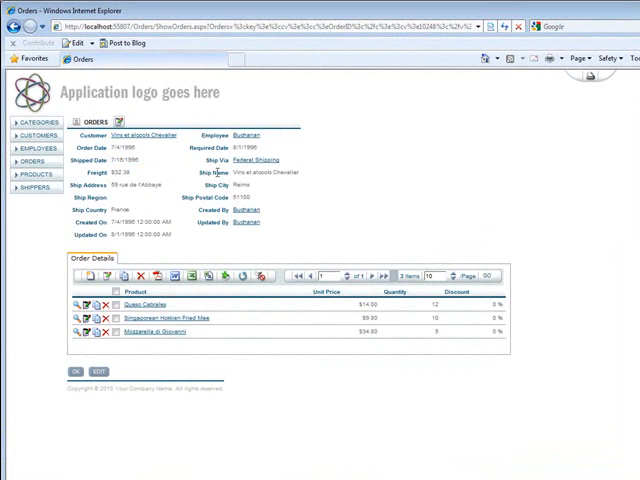
{"action": "mouse_move", "coordinate": [604, 220]}
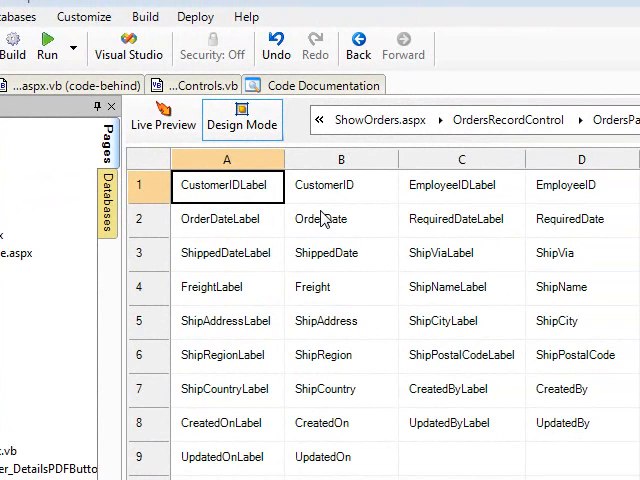
{"action": "mouse_move", "coordinate": [304, 264]}
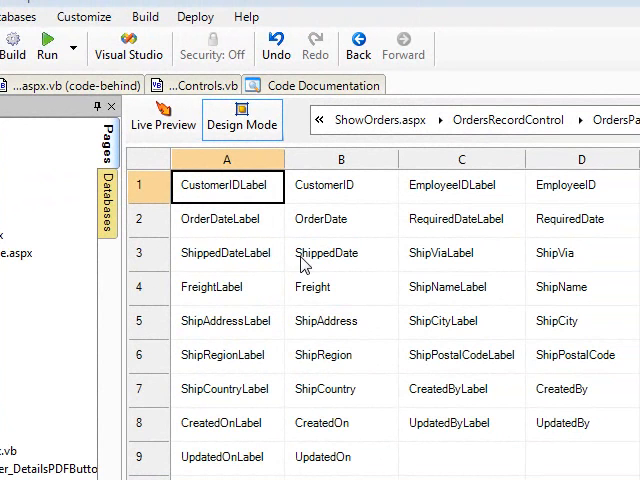
{"action": "mouse_move", "coordinate": [328, 224]}
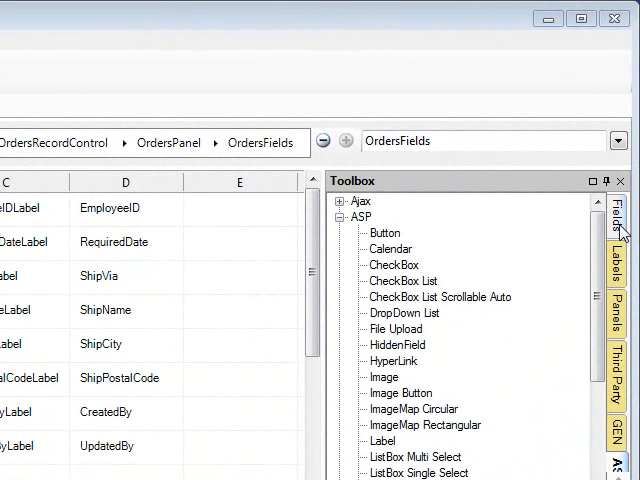
- Expand the Toolbox's ASP section to list its controls, including Calendar
{"action": "left_click", "coordinate": [620, 210]}
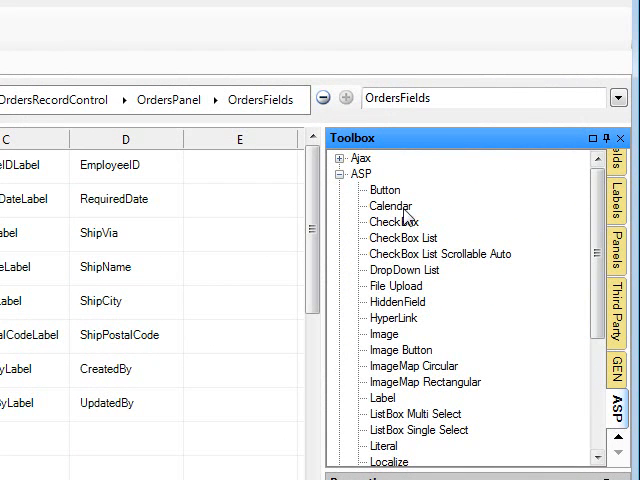
{"action": "left_click", "coordinate": [344, 174]}
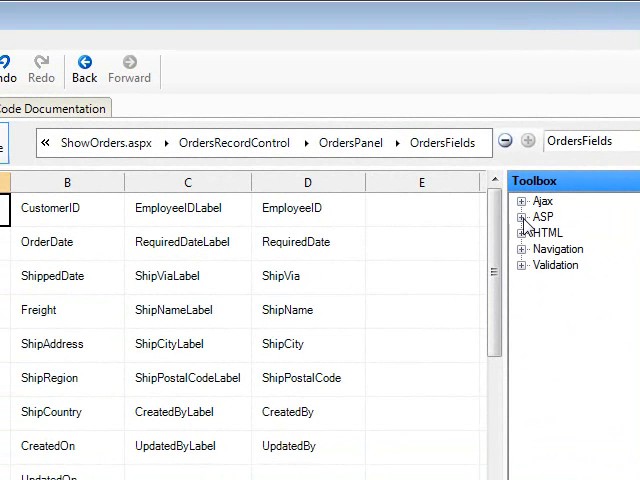
{"action": "left_click", "coordinate": [524, 216]}
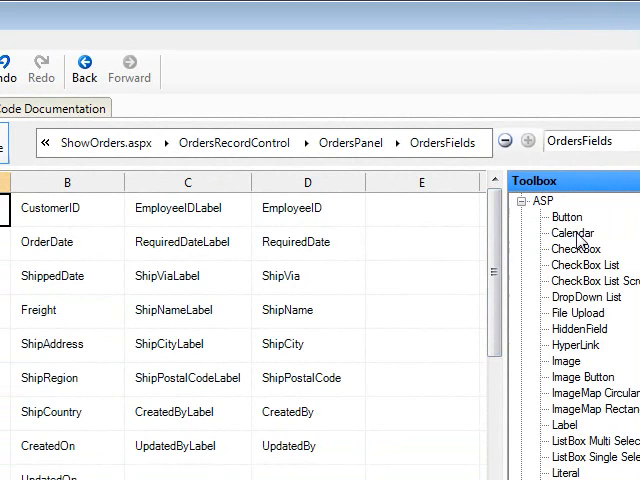
- Place a Calendar control in the OrderDate cell and rename it OrderCalendar
{"action": "left_click", "coordinate": [572, 232]}
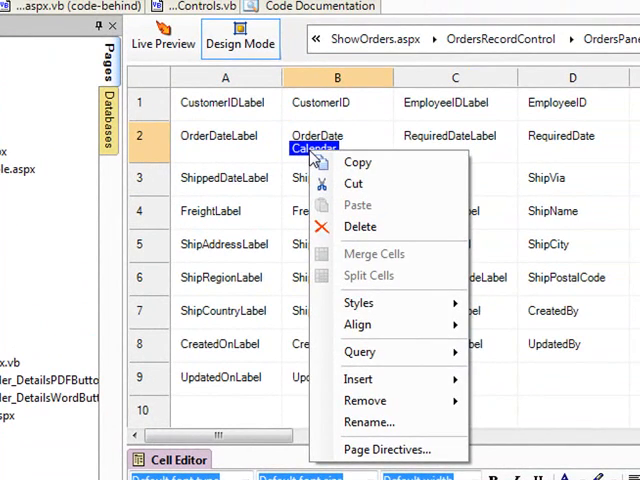
{"action": "left_click", "coordinate": [368, 420]}
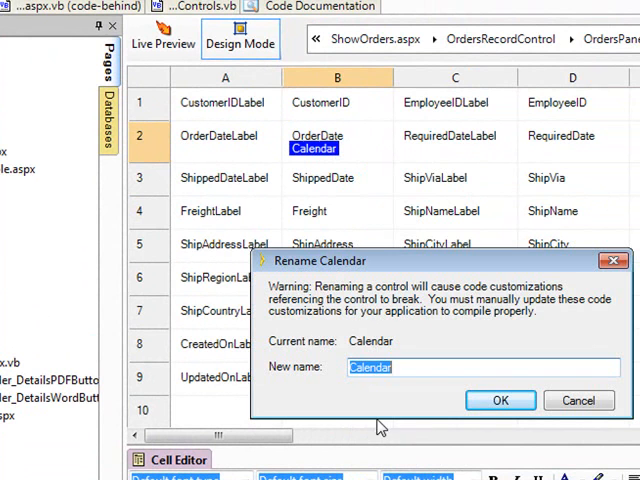
{"action": "type", "text": "Order"}
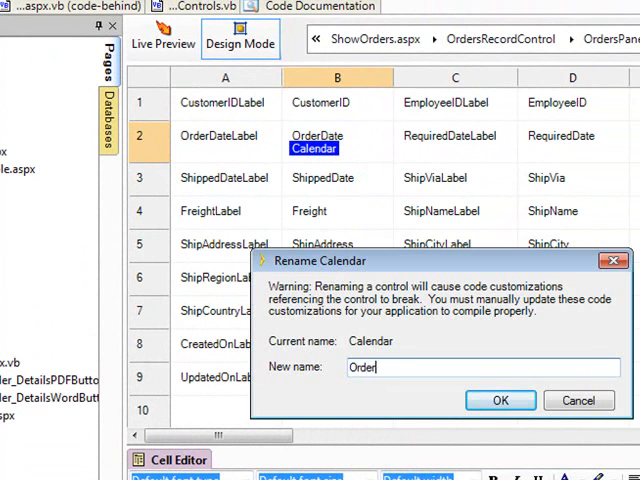
{"action": "type", "text": "Calen"}
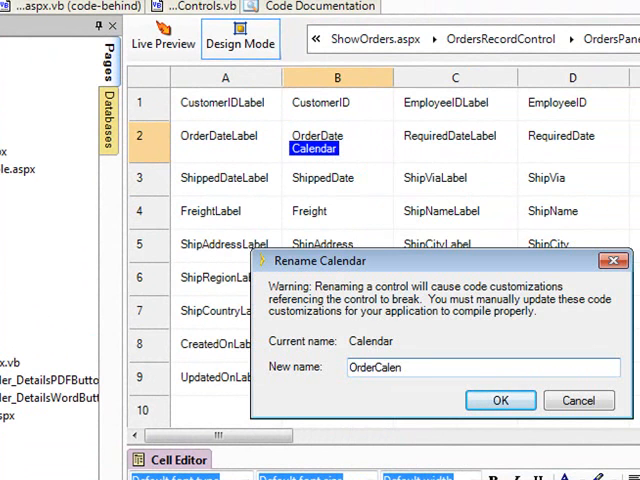
{"action": "type", "text": "dar"}
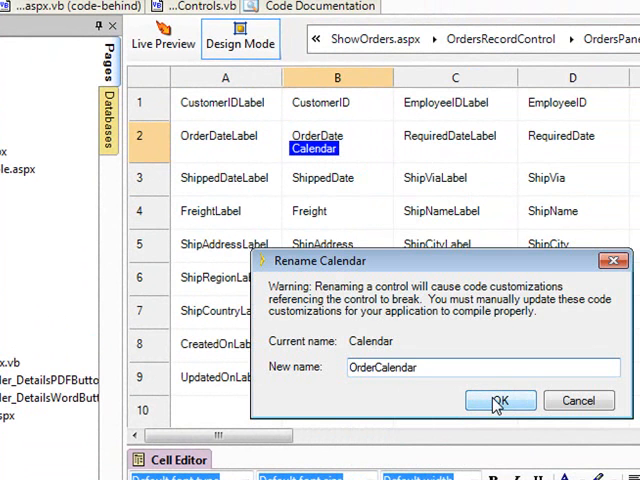
{"action": "left_click", "coordinate": [500, 400]}
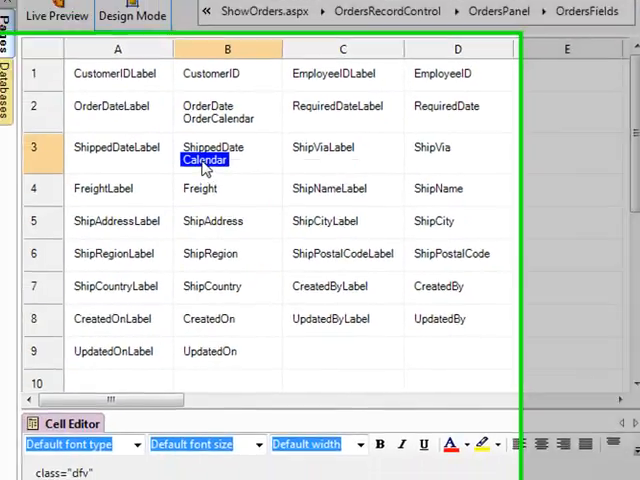
- Rename the ShippedDate cell's calendar to ShippedCalendar
{"action": "double_click", "coordinate": [204, 160]}
{"action": "type", "text": "Sh"}
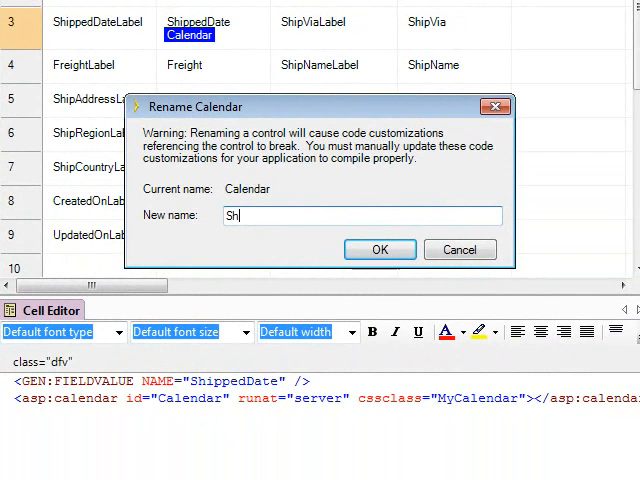
{"action": "type", "text": "ippedC"}
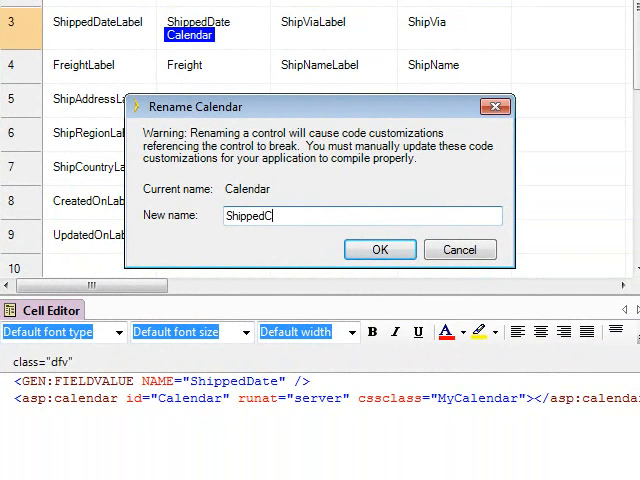
{"action": "type", "text": "alendar"}
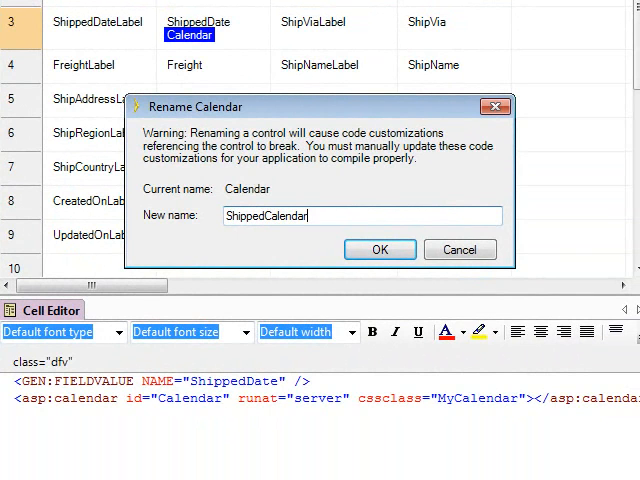
{"action": "left_click", "coordinate": [380, 250]}
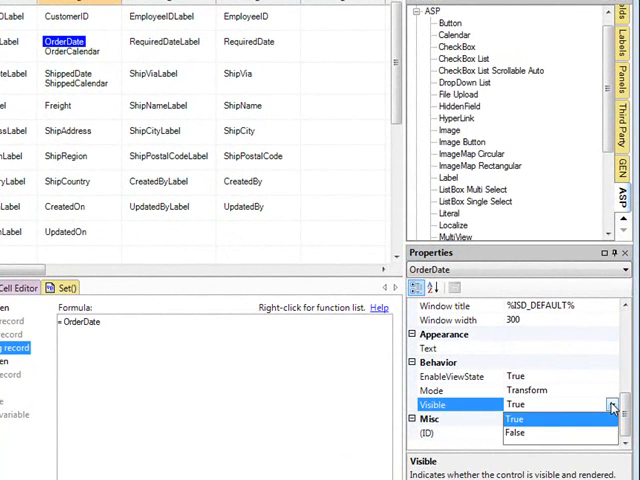
- Set Visible to False on the OrderDate and ShippedDate value fields
{"action": "left_click", "coordinate": [516, 432]}
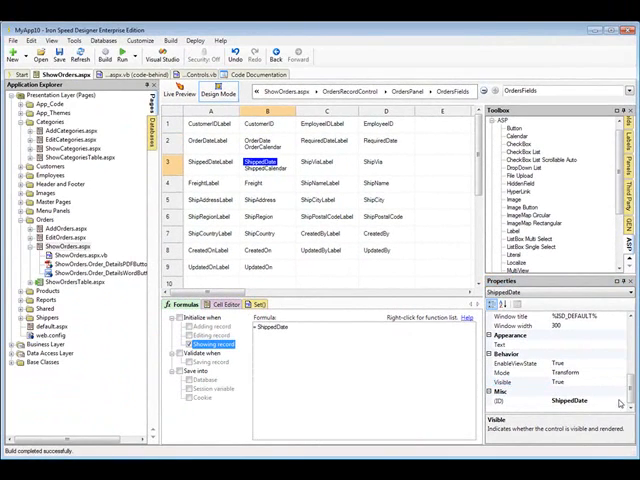
{"action": "left_click", "coordinate": [620, 384]}
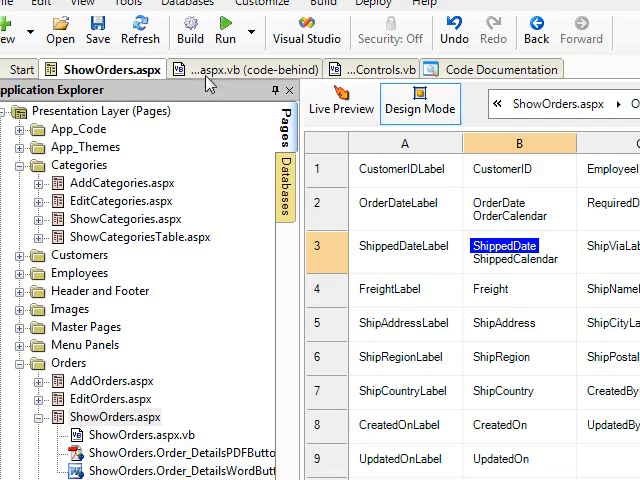
- Build the application and close the generation summary
{"action": "left_click", "coordinate": [188, 30]}
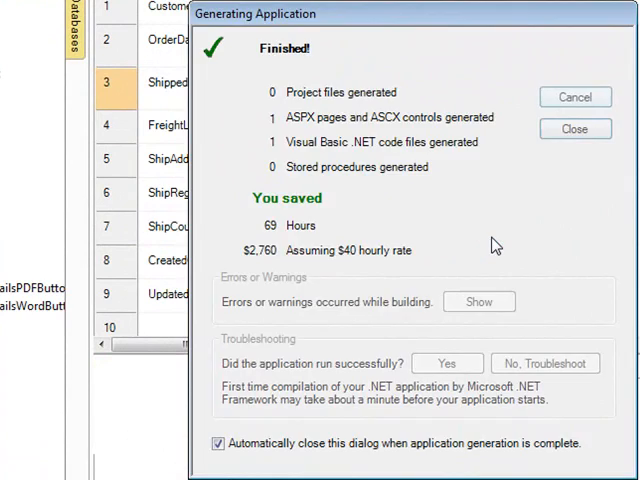
{"action": "left_click", "coordinate": [576, 128]}
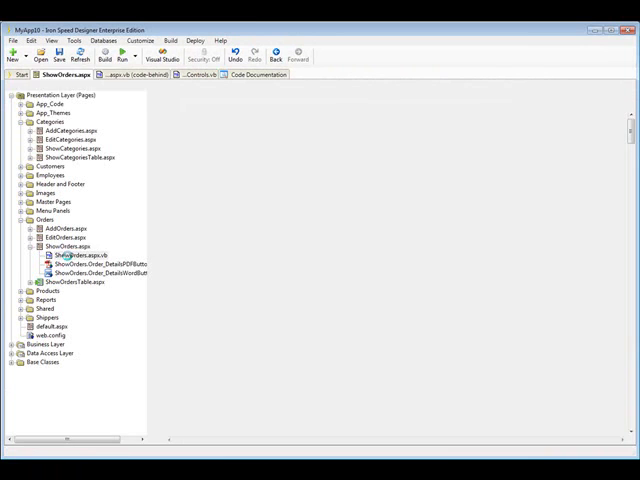
- In ShowOrders code-behind LoadData, add OrderCalendar.VisibleDate = Cdate(OrderDate.Text)
{"action": "double_click", "coordinate": [76, 256]}
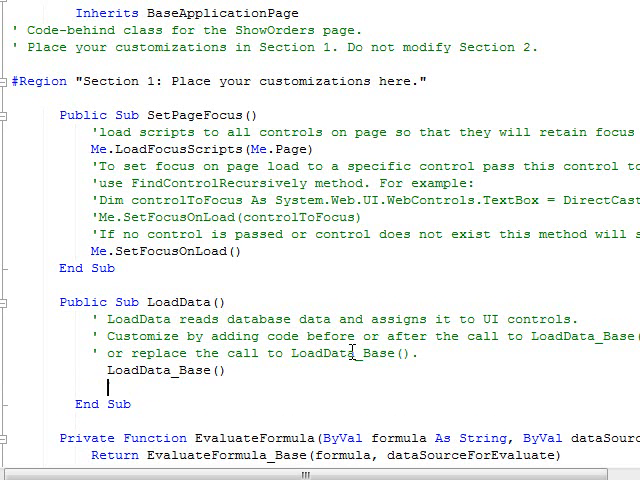
{"action": "type", "text": "o"}
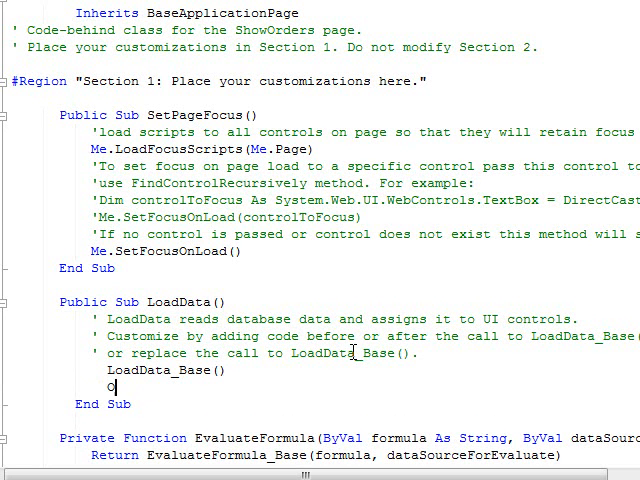
{"action": "type", "text": "rderCal"}
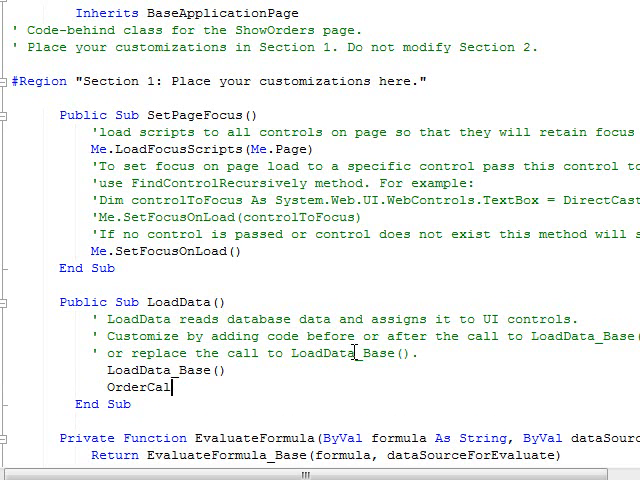
{"action": "type", "text": "endar"}
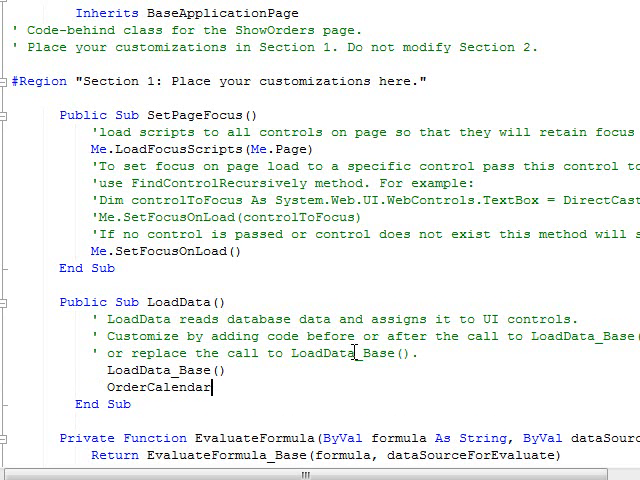
{"action": "type", "text": "."}
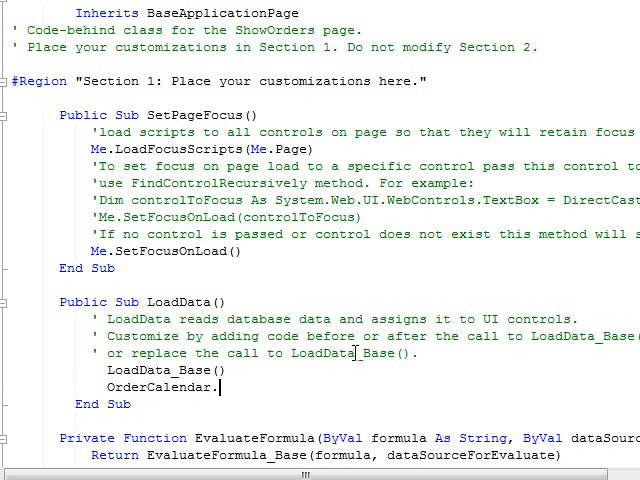
{"action": "type", "text": "Visib"}
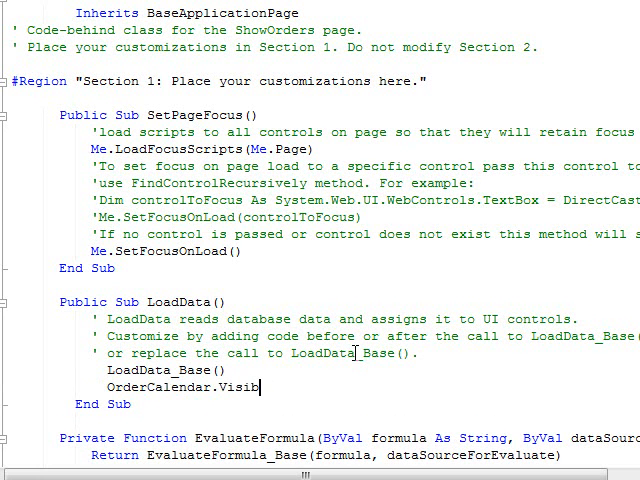
{"action": "type", "text": "leDate ="}
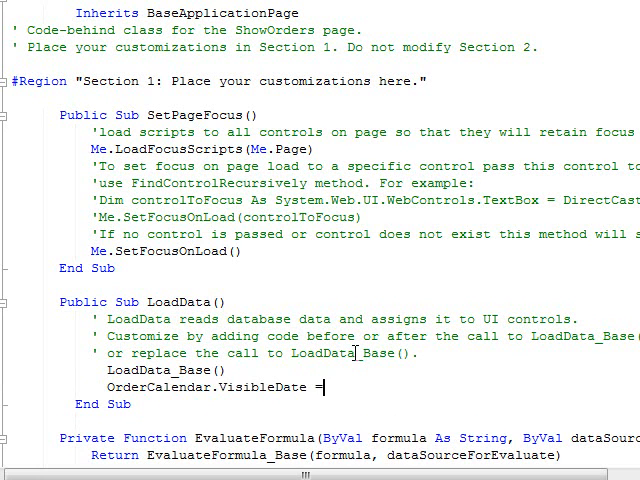
{"action": "type", "text": "C"}
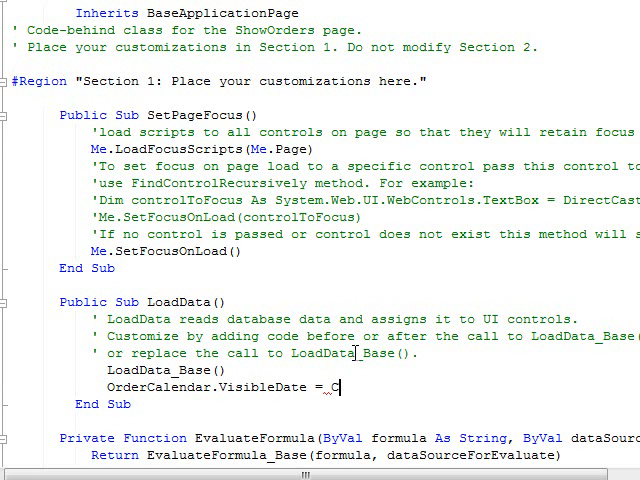
{"action": "type", "text": "date"}
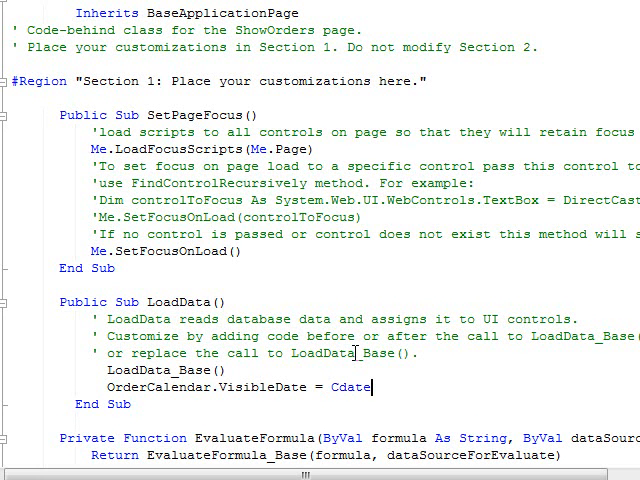
{"action": "type", "text": "("}
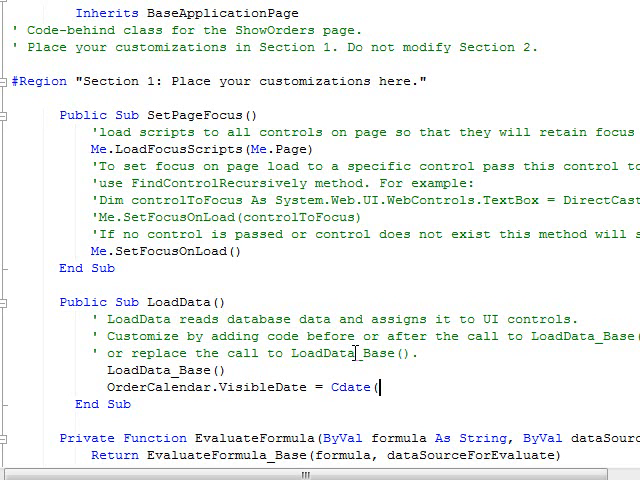
{"action": "type", "text": "Or"}
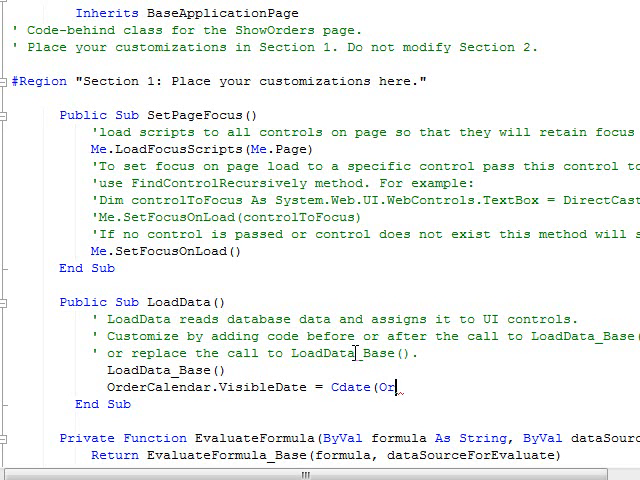
{"action": "type", "text": "OrderDa"}
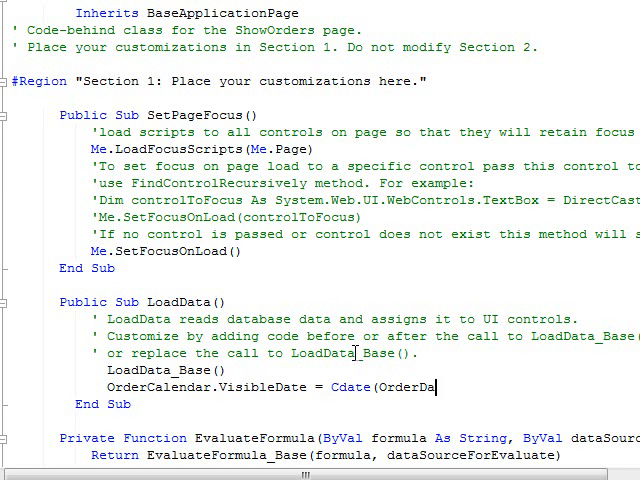
{"action": "type", "text": "te"}
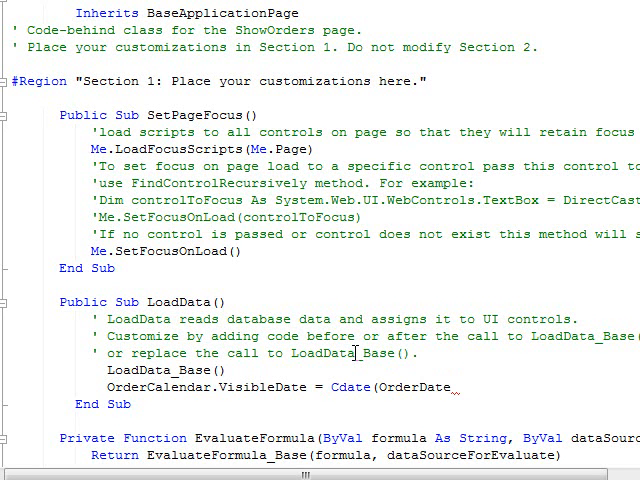
{"action": "type", "text": ".Tex"}
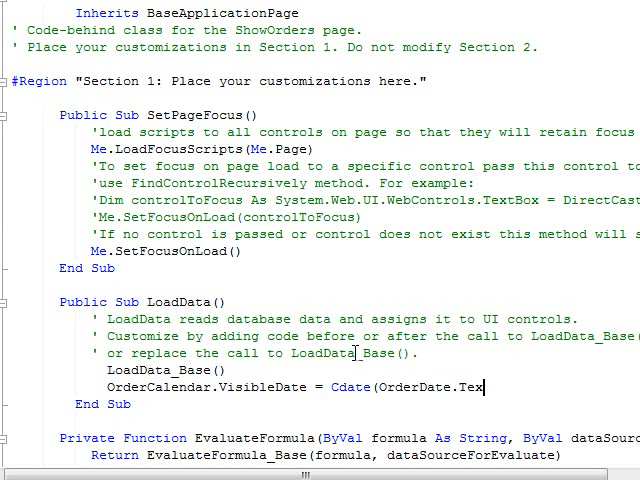
{"action": "type", "text": ")"}
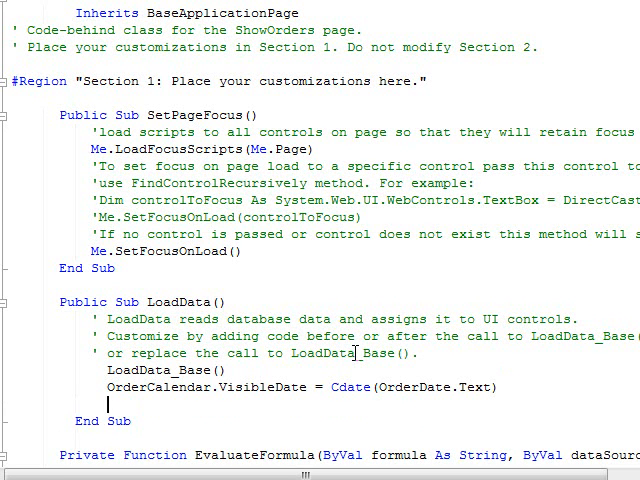
- Add OrderCalendar.SelectedDate = Cdate(OrderDate.Text) on a new LoadData line
{"action": "type", "text": "OrderDate"}
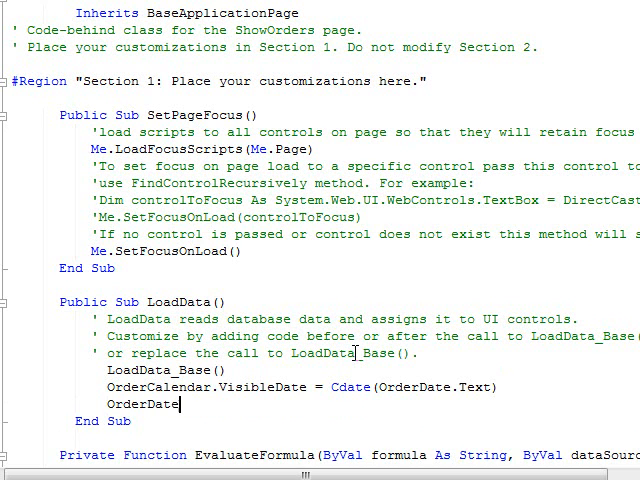
{"action": "key", "text": "Backspace"}
{"action": "type", "text": "Calendar."}
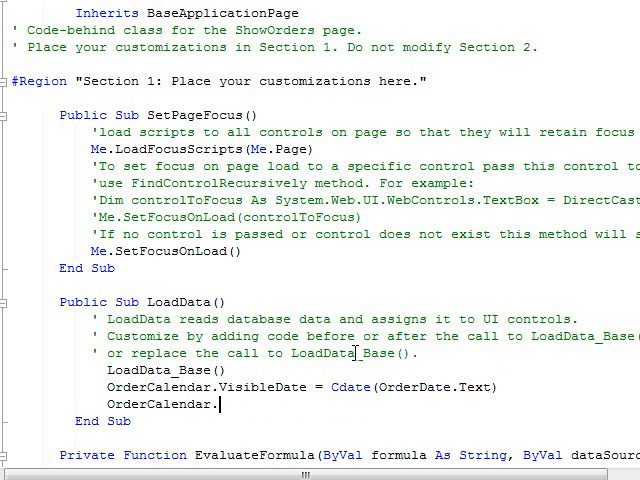
{"action": "type", "text": "SelectedDate"}
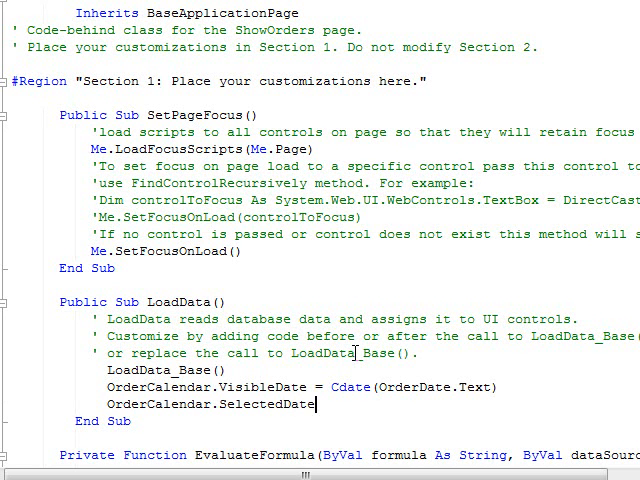
{"action": "type", "text": "="}
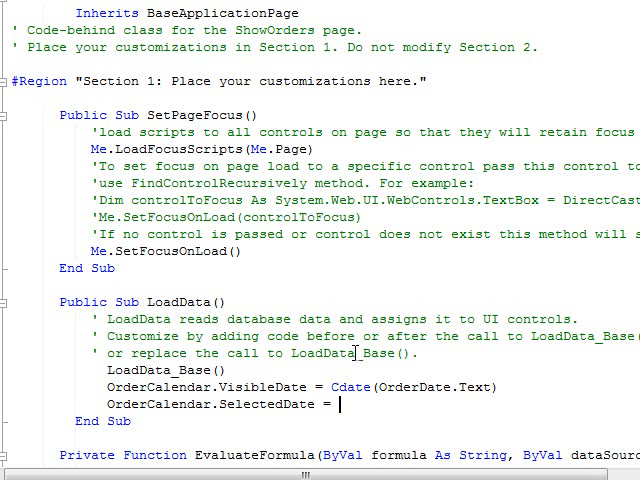
{"action": "type", "text": "Cd"}
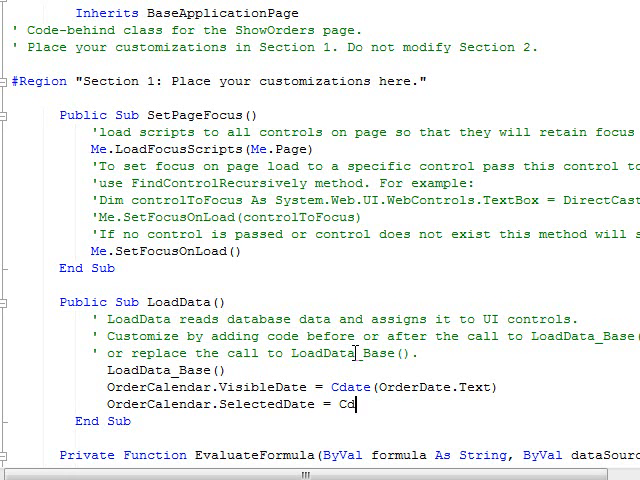
{"action": "type", "text": "date("}
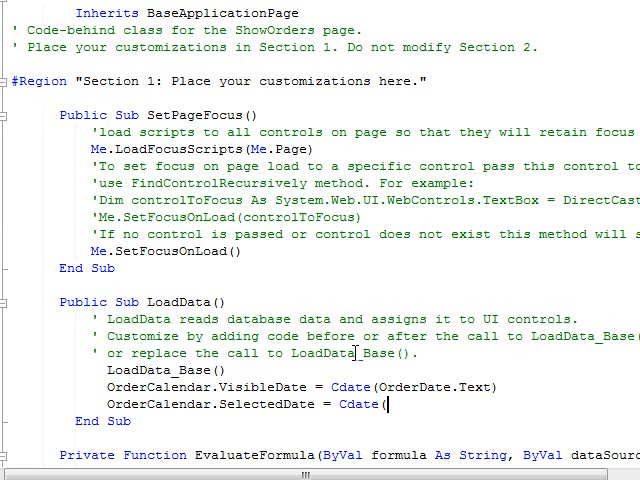
{"action": "type", "text": "O"}
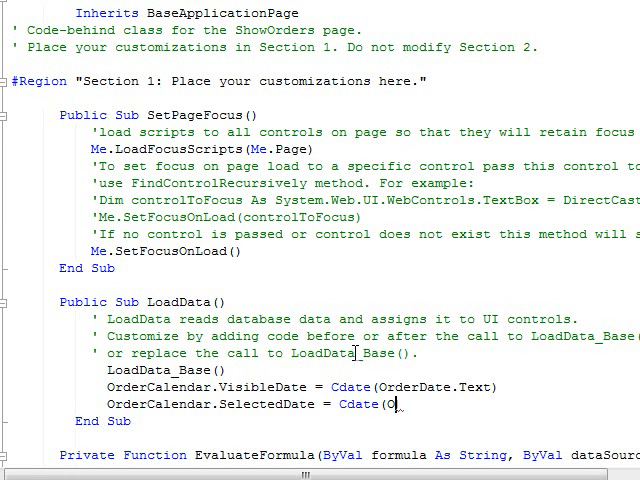
{"action": "type", "text": "rderDate.T"}
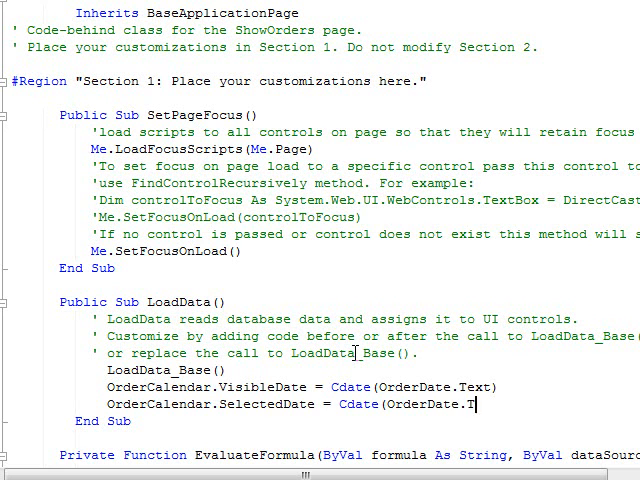
{"action": "type", "text": "ext)"}
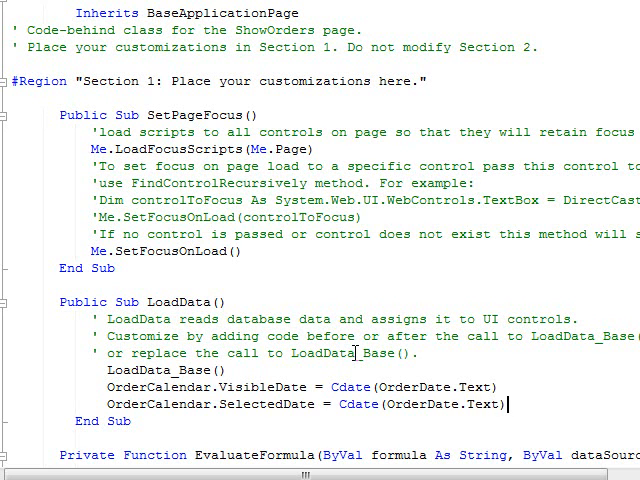
{"action": "scroll", "scroll_direction": "up", "scroll_amount": 3}
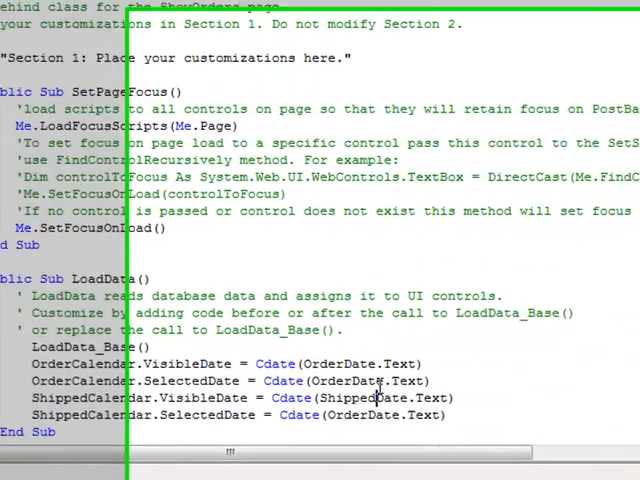
- Add ShippedCalendar VisibleDate and SelectedDate lines from ShippedDate.Text, then build and run
{"action": "scroll", "scroll_direction": "right", "scroll_amount": 3}
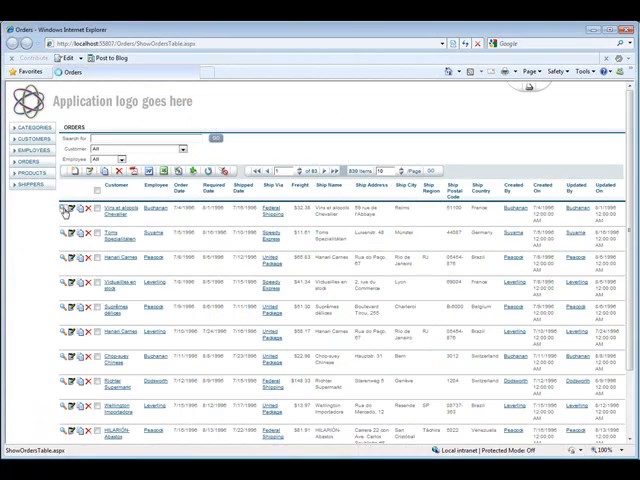
- Open an order's ShowOrders page to see the July 1996 Order and Shipped calendars
{"action": "left_click", "coordinate": [72, 212]}
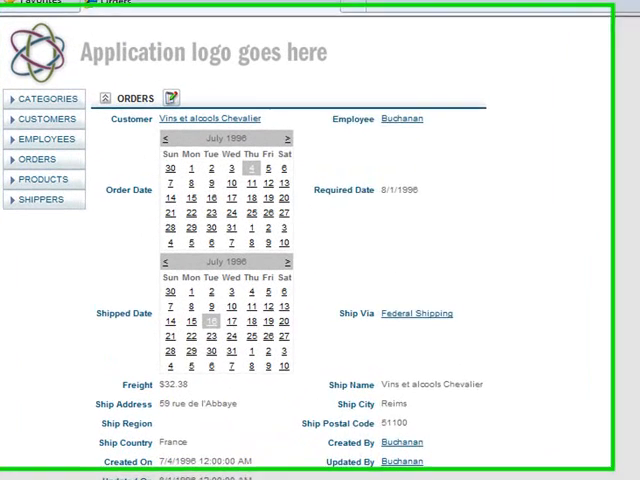